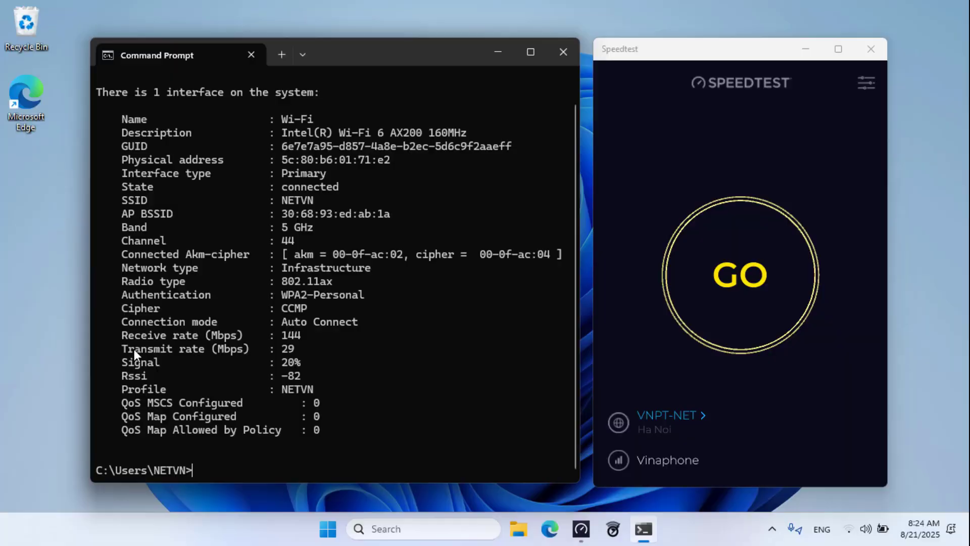
# Highlight the 20% signal and −82 RSSI readings, then start a Speedtest run.
pyautogui.moveTo(121, 348); pyautogui.dragTo(301, 335)
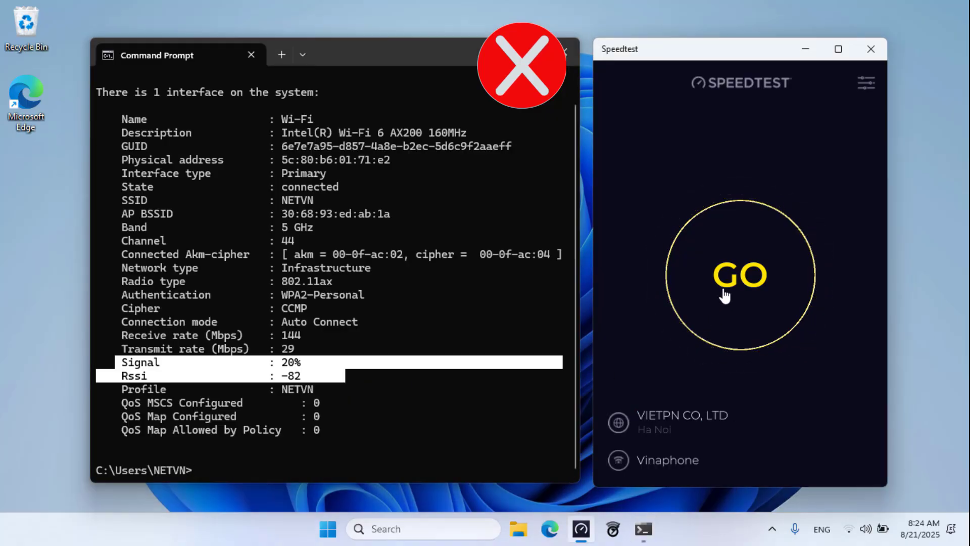
pyautogui.click(739, 275)
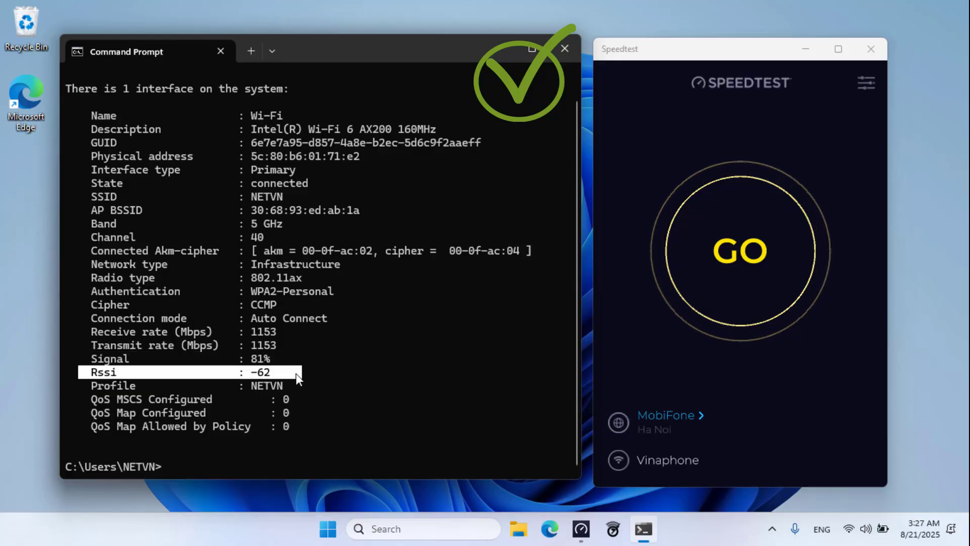
# Start a Speedtest run beside the 81% signal, −62 RSSI reading near the router.
pyautogui.click(740, 250)
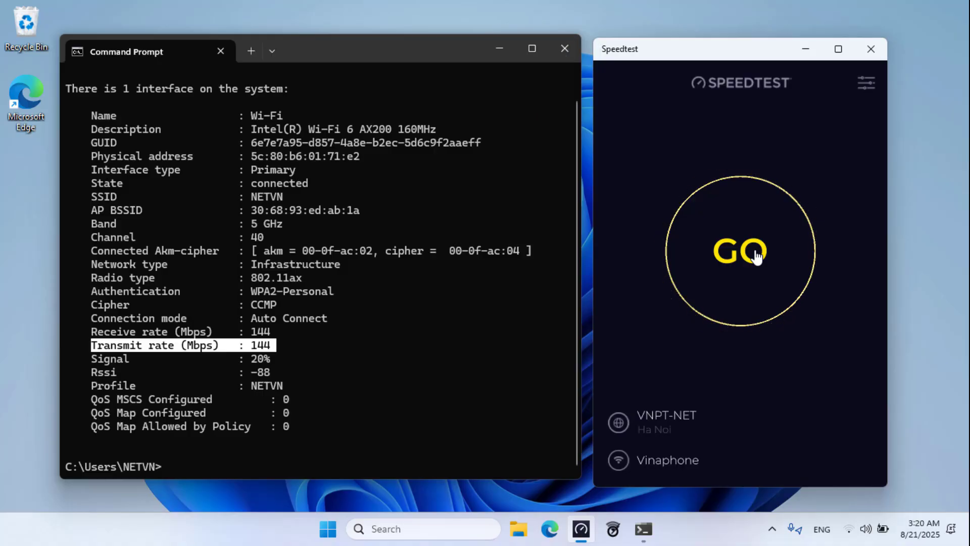
# Start a Speedtest run through the wall at 20% signal, −88 RSSI.
pyautogui.click(739, 251)
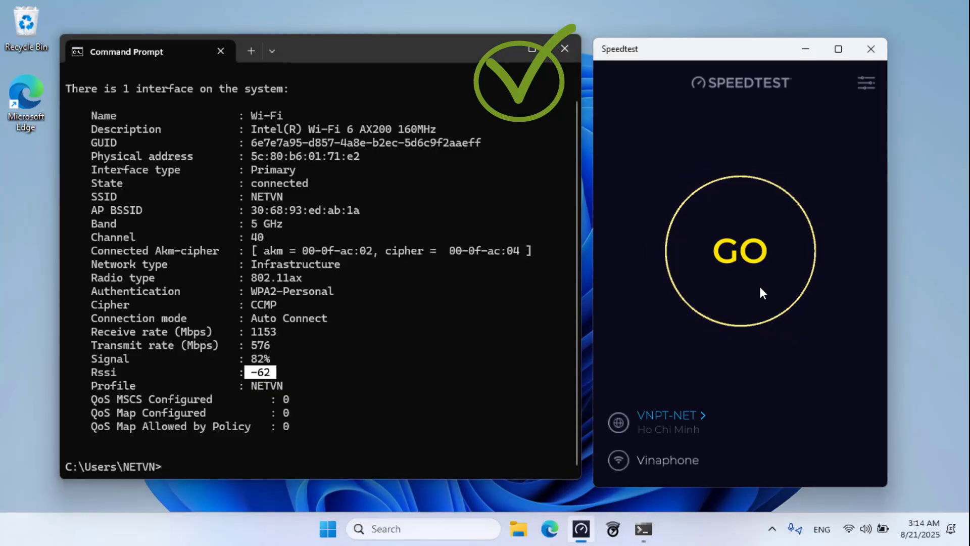
# Start a Speedtest run on the strong 82% signal, −62 RSSI connection.
pyautogui.click(740, 251)
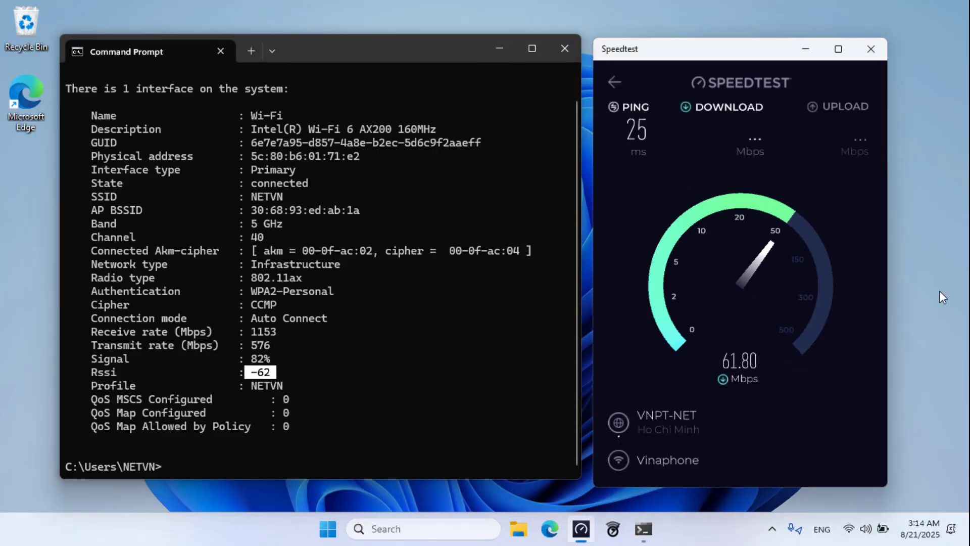